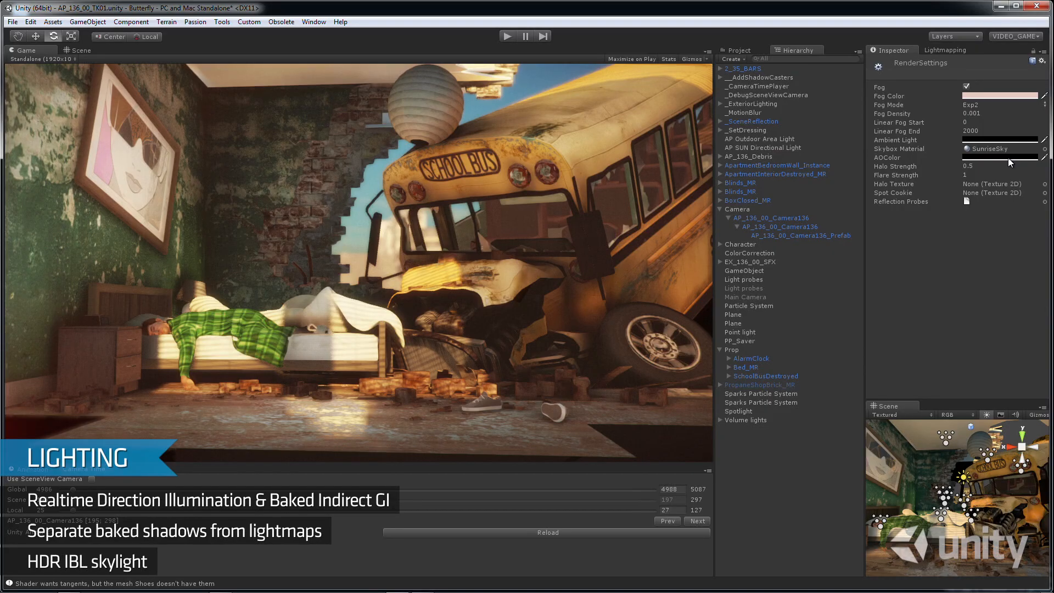
Open the AO colour picker, check the Lightmapping window, then load the grocery street scene
left_click(1000, 158)
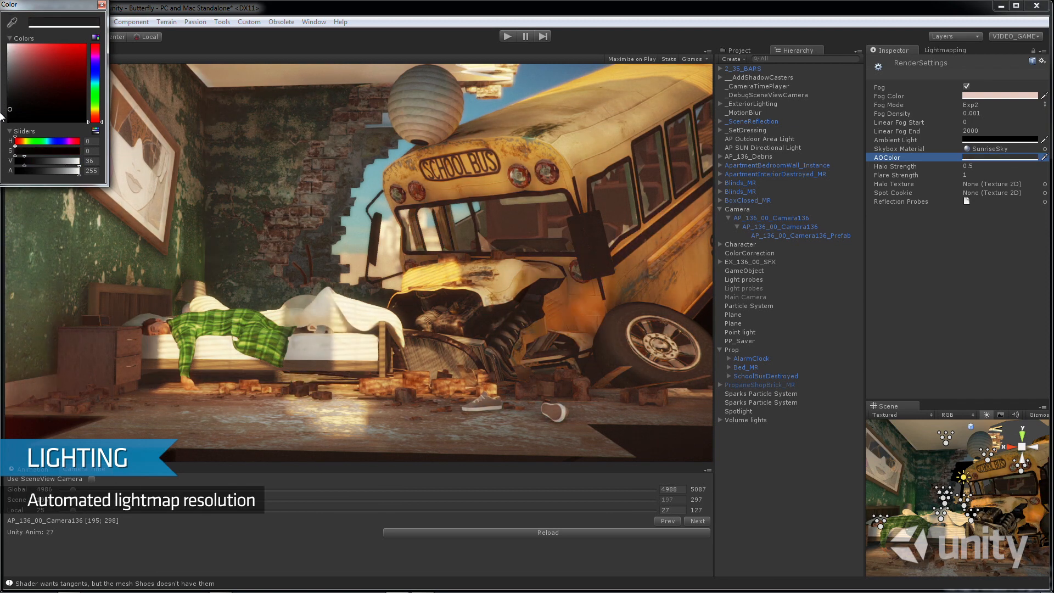
left_click(102, 5)
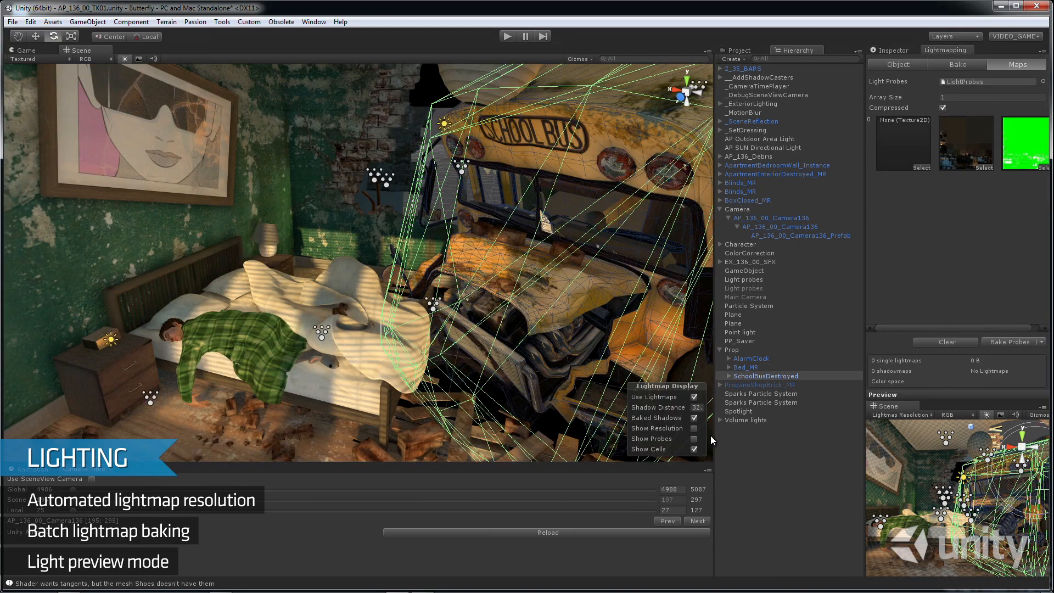
left_click(695, 428)
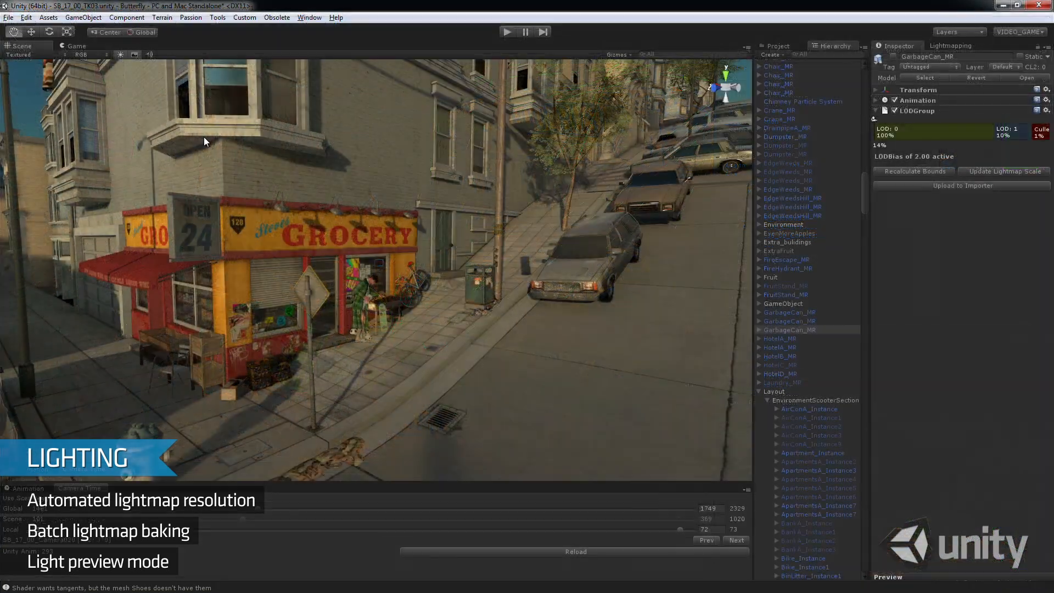
Choose a scene shading mode from the render mode list and bring up the neon alley scene
left_click(23, 54)
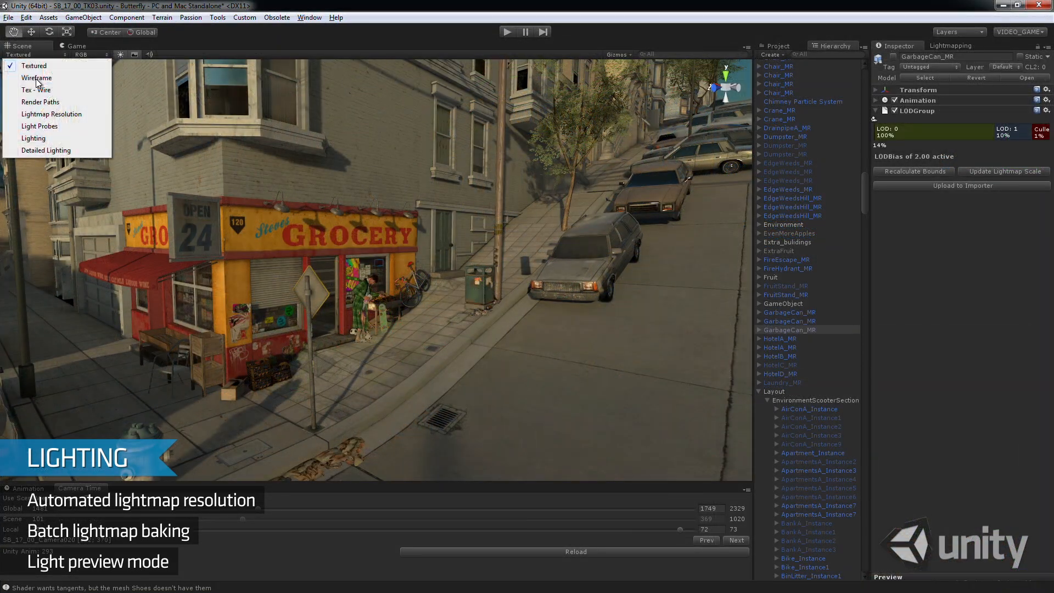
left_click(33, 138)
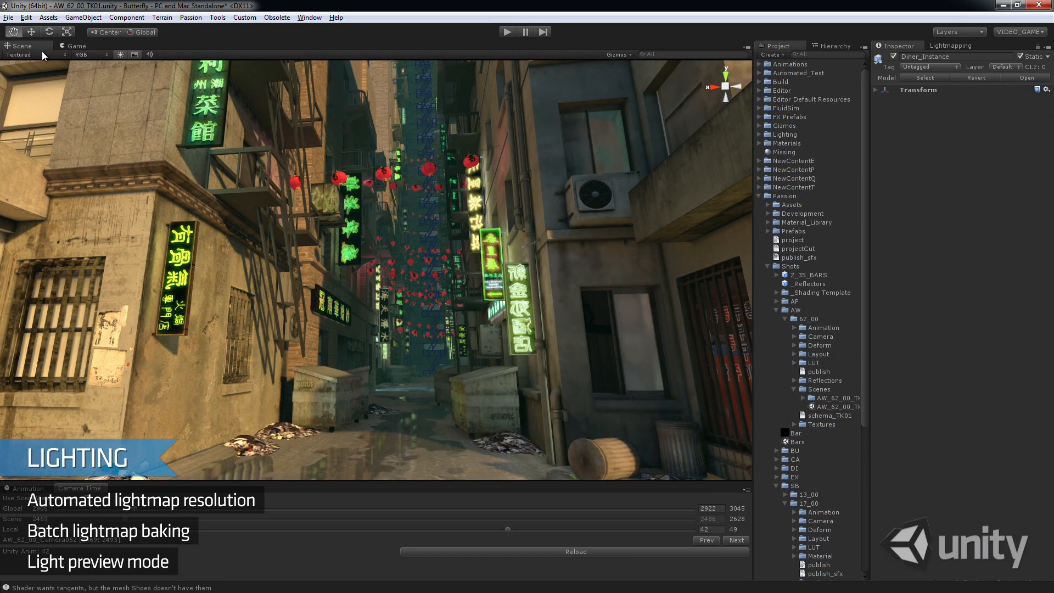
left_click(18, 54)
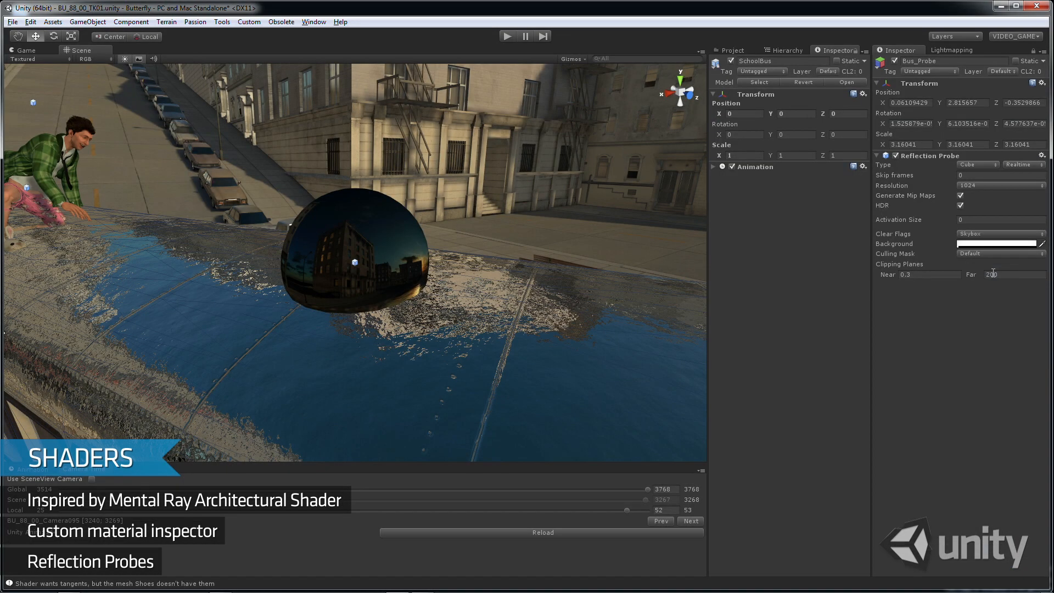
mouse_move(991, 240)
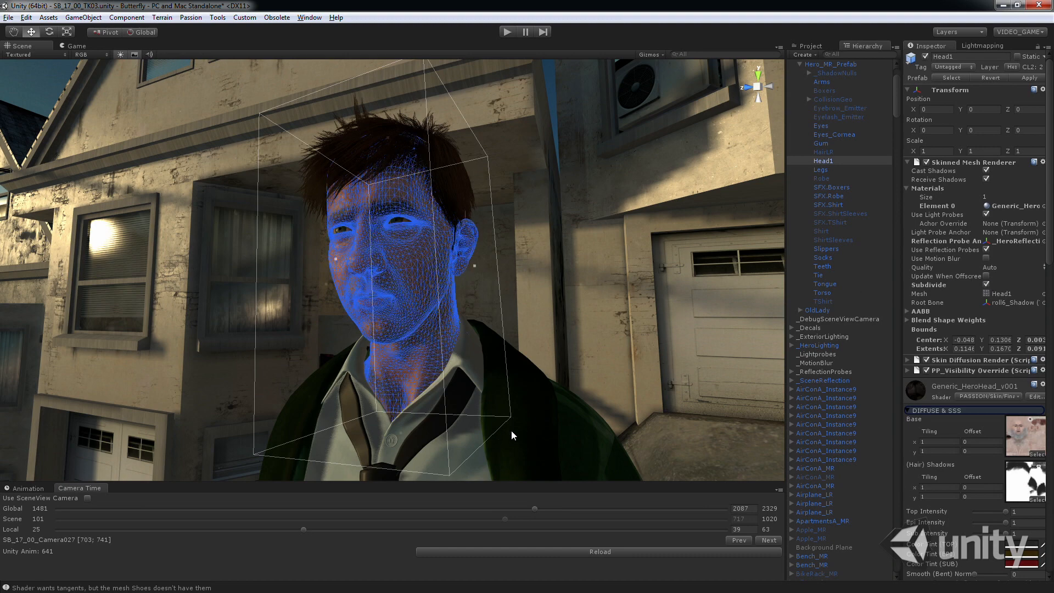
Select Head1 to show its Skinned Mesh Renderer and skin shader in the Inspector
left_click(828, 195)
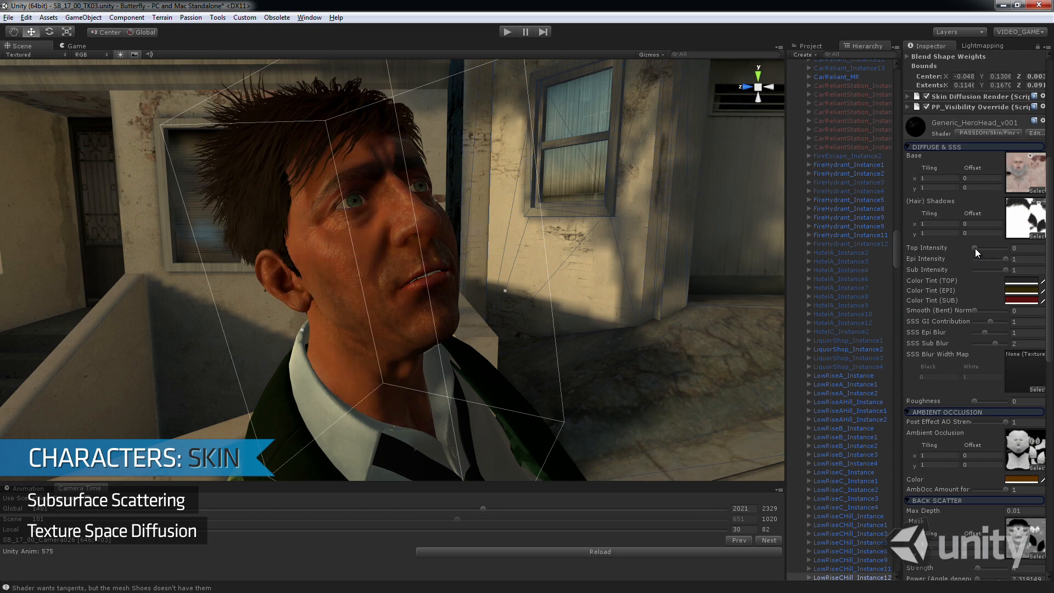
Scroll down through the skin shader properties in the Inspector
scroll("down", 3)
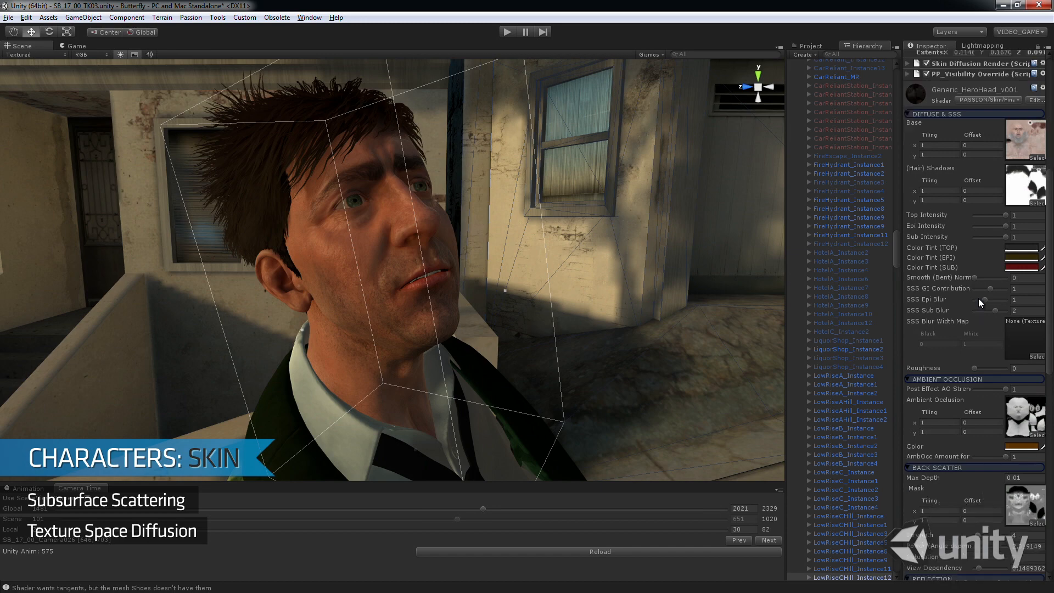
scroll("down", 3)
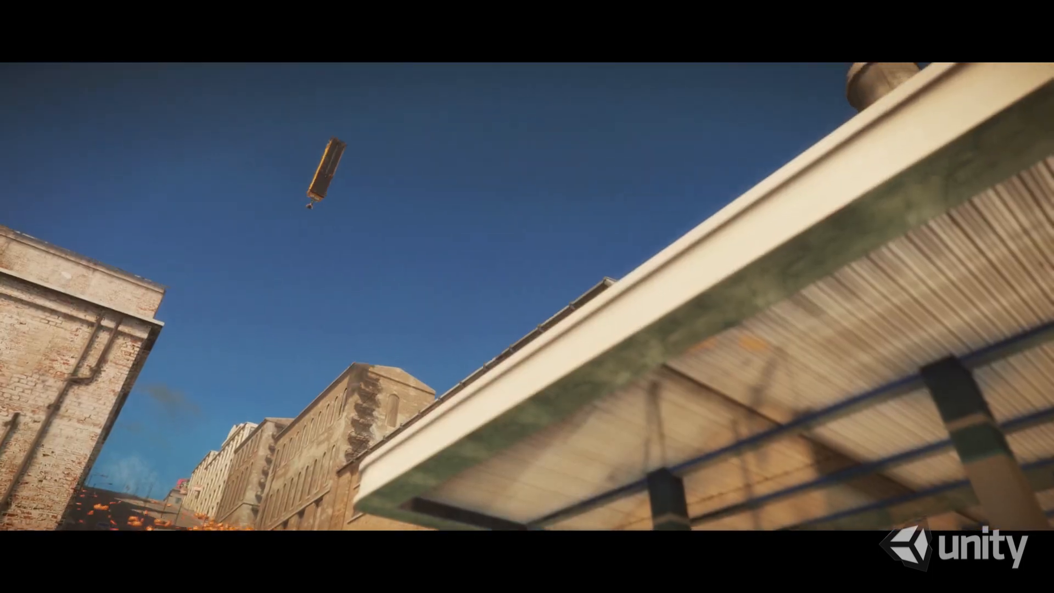
Play the bus explosion simulation in the Game and Scene views
left_click(525, 36)
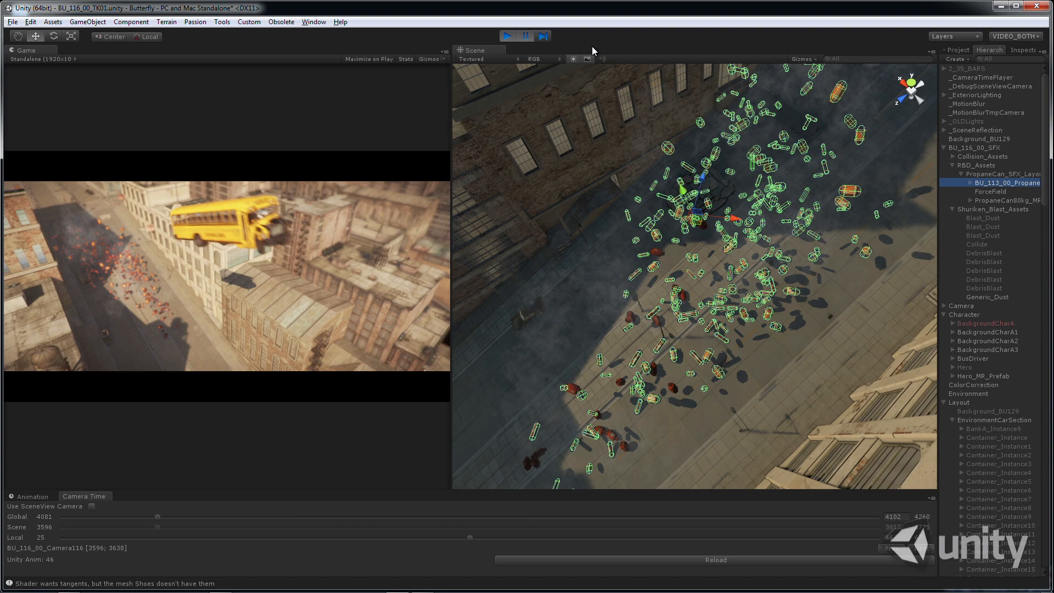
left_click(541, 36)
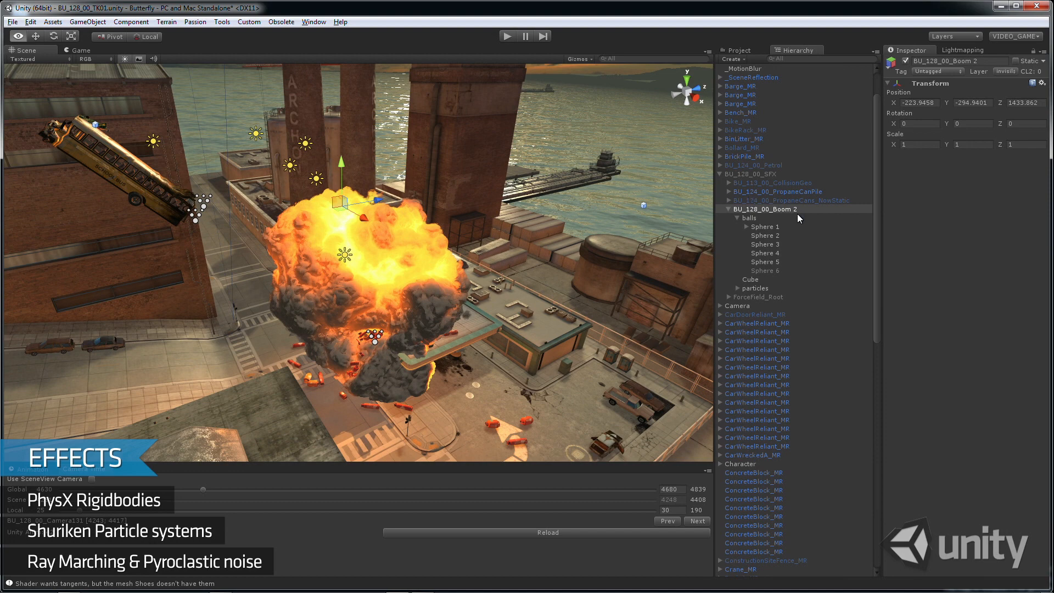
Select Sphere 1 under BU_128_00_Boom 2 > balls in the Hierarchy
left_click(764, 227)
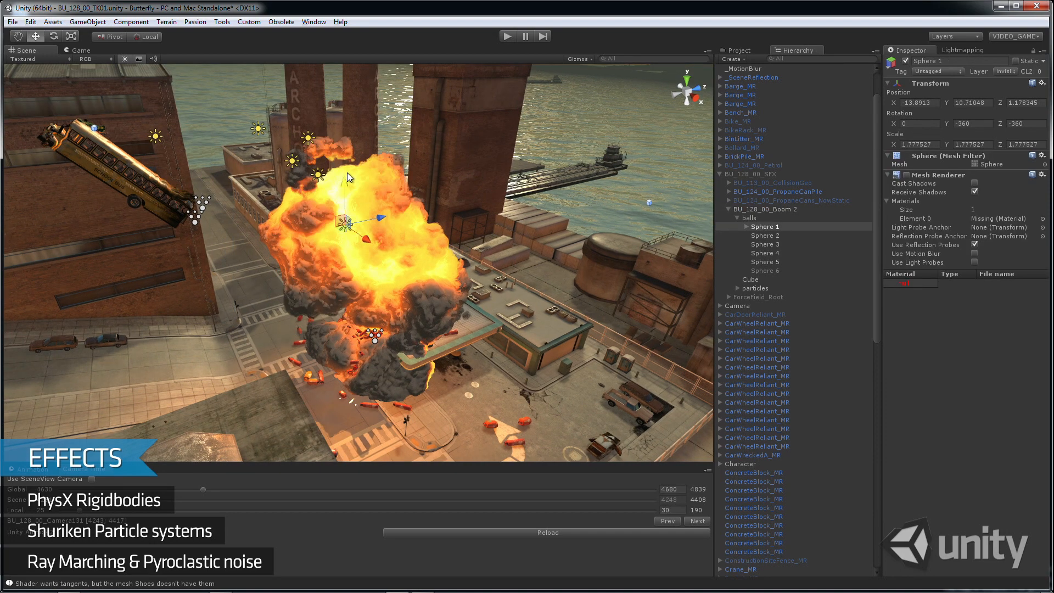